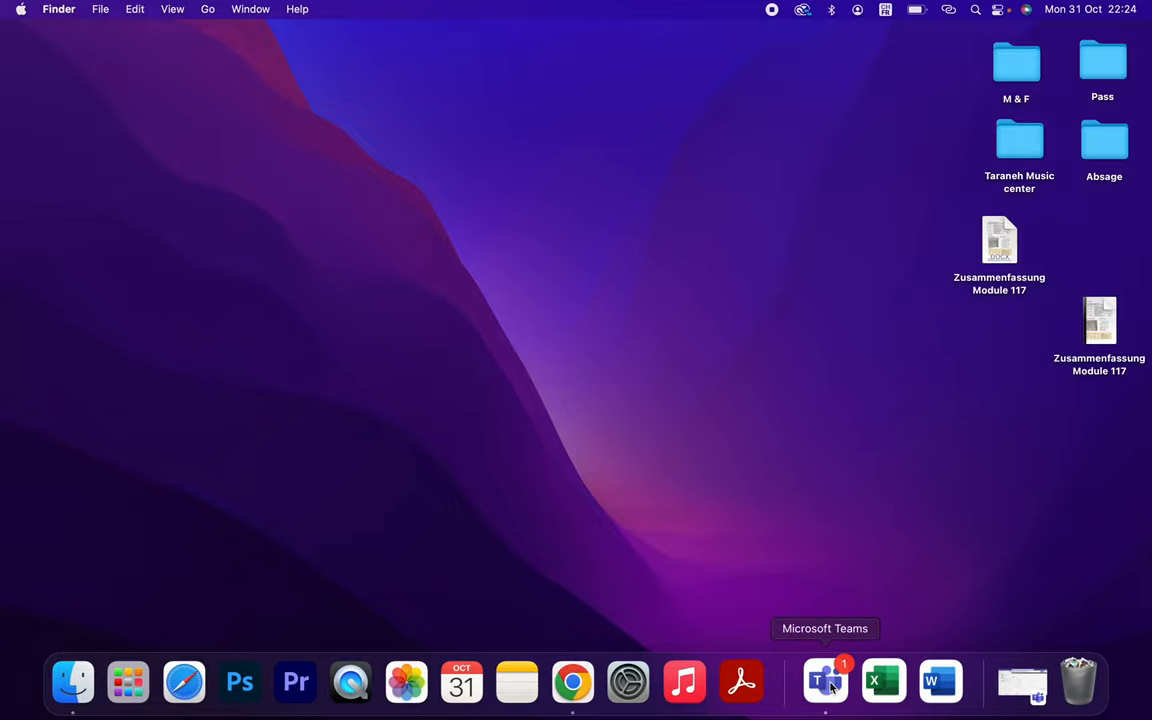
# Step: Launch Microsoft Teams from the Dock so its chat conversations show
pyautogui.click(824, 682)
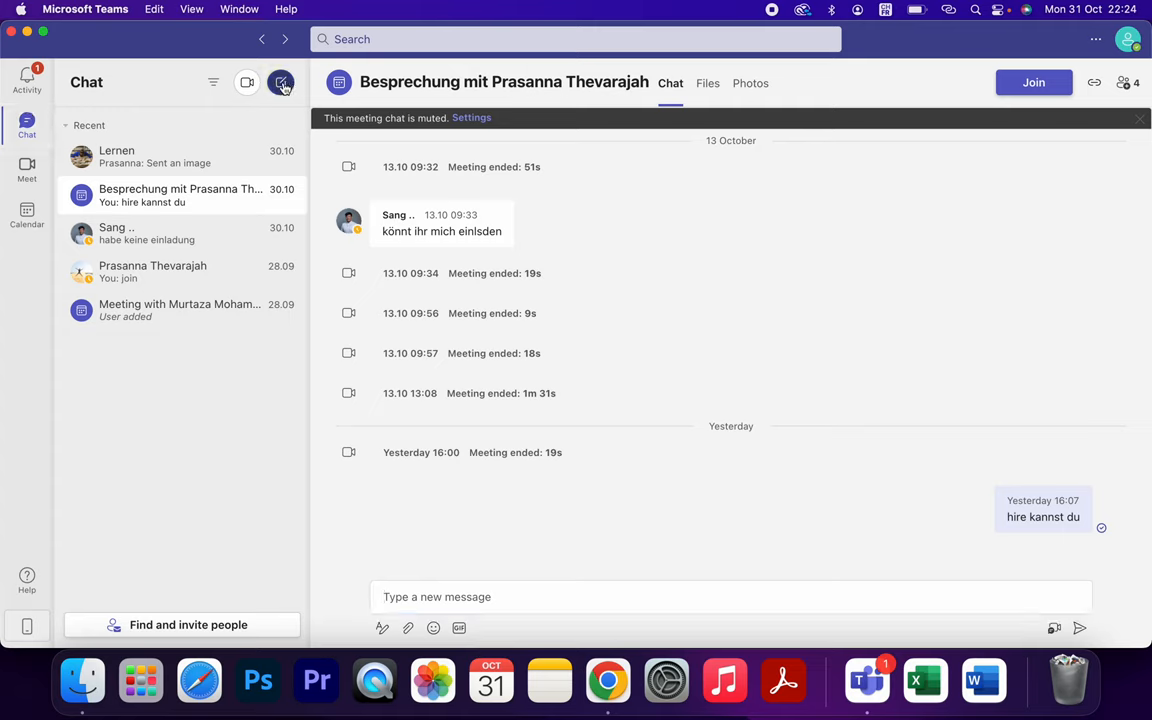
pyautogui.moveTo(280, 82)
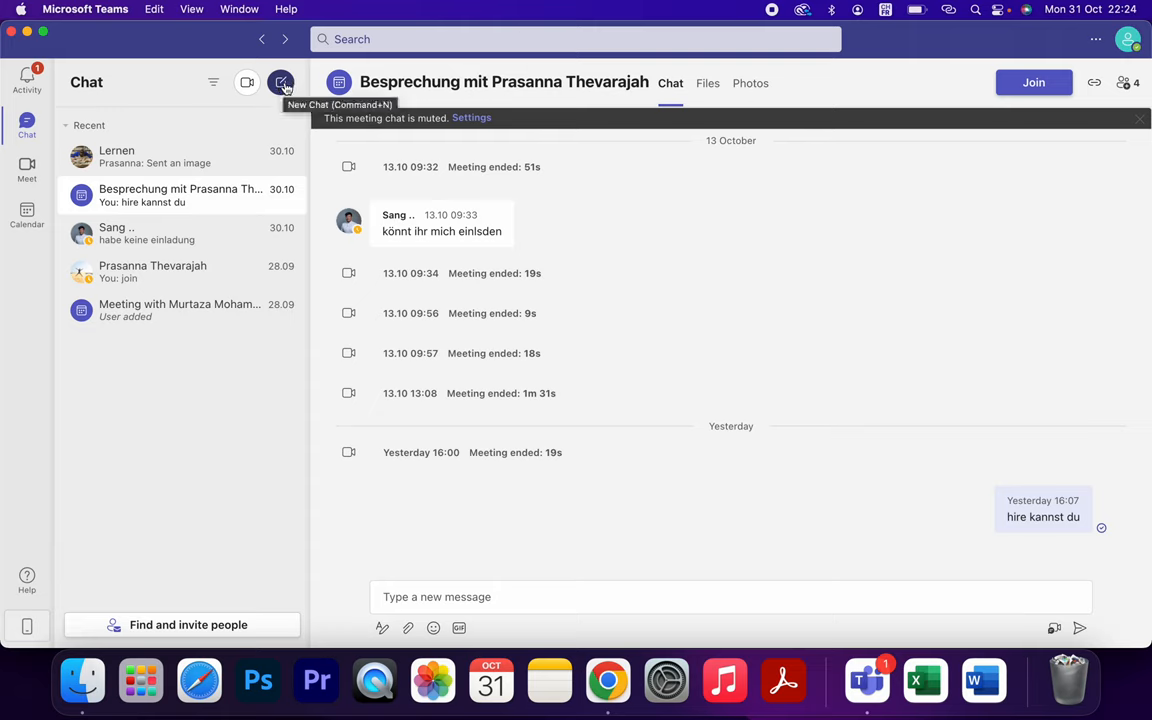
pyautogui.moveTo(280, 84)
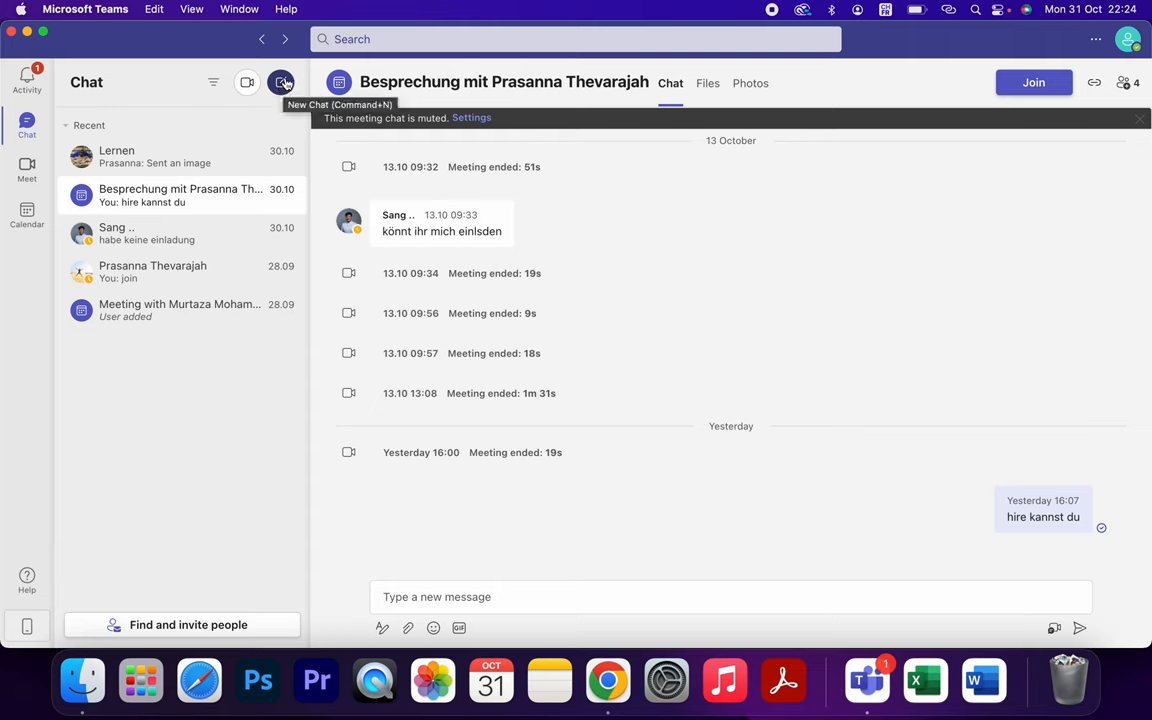
pyautogui.moveTo(280, 84)
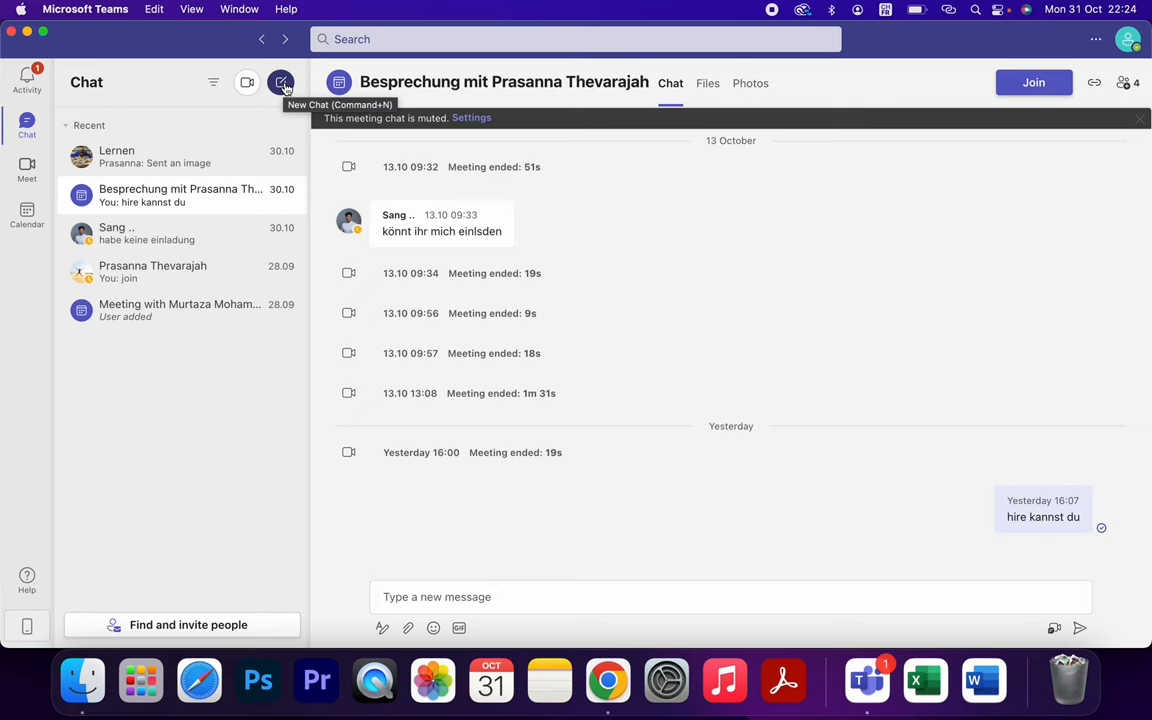
pyautogui.click(280, 82)
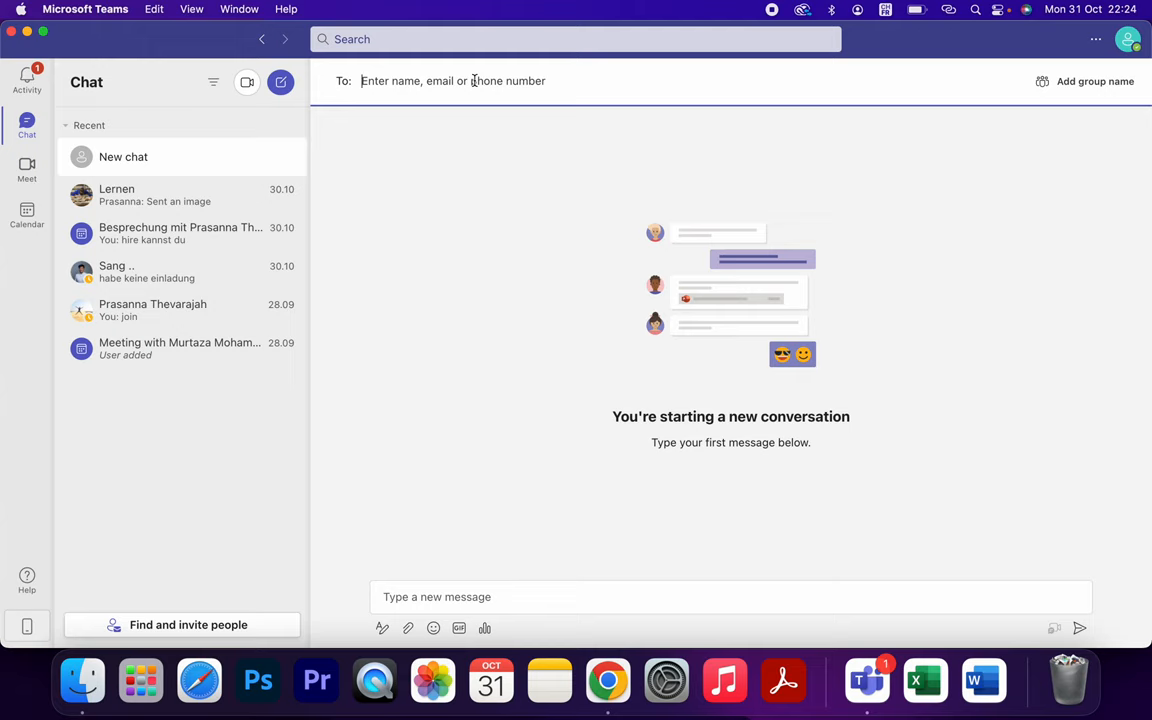
pyautogui.write('sang')
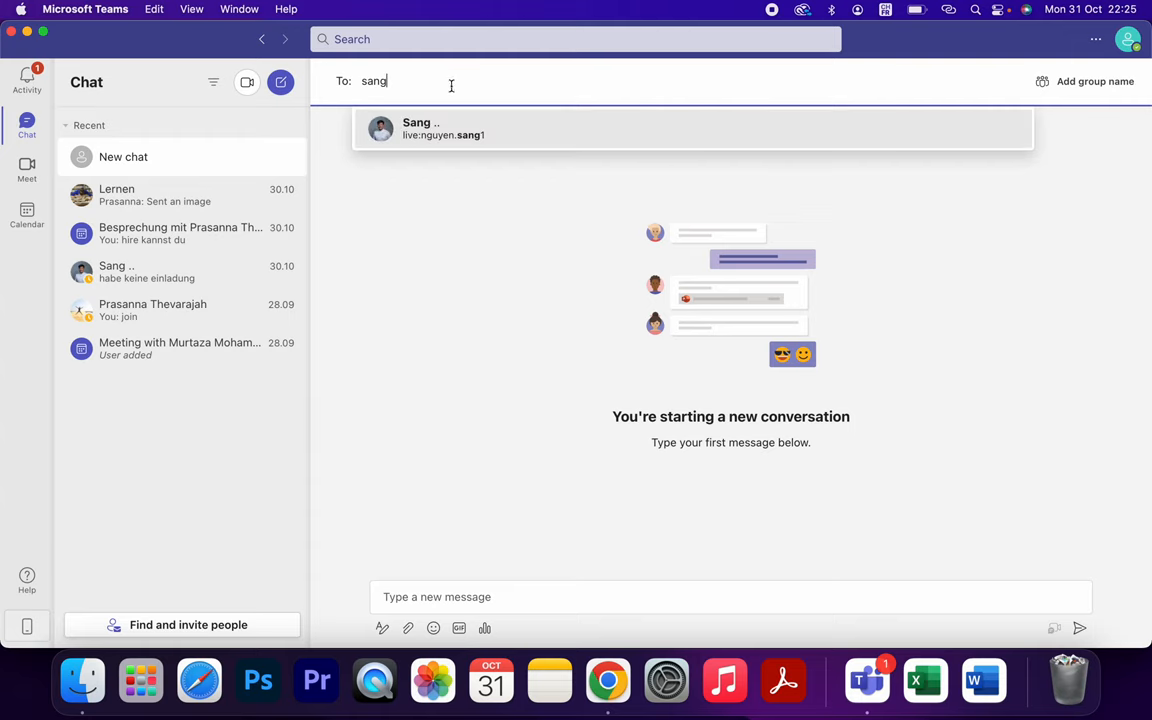
pyautogui.click(444, 128)
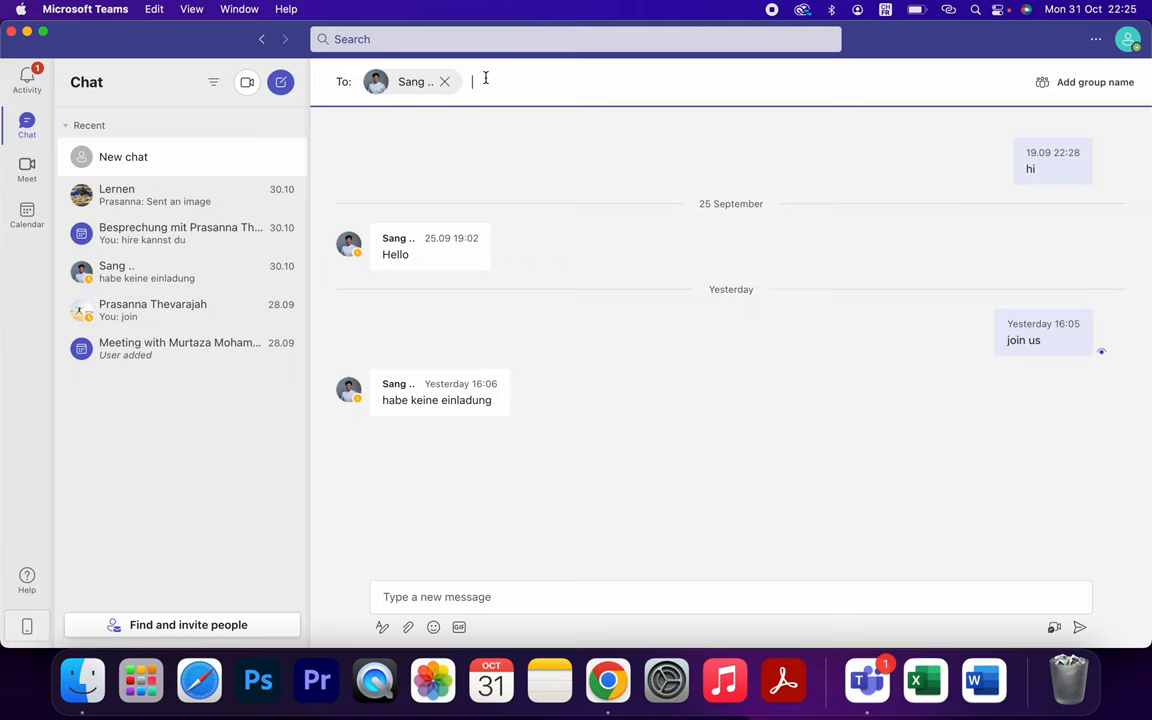
pyautogui.write('para')
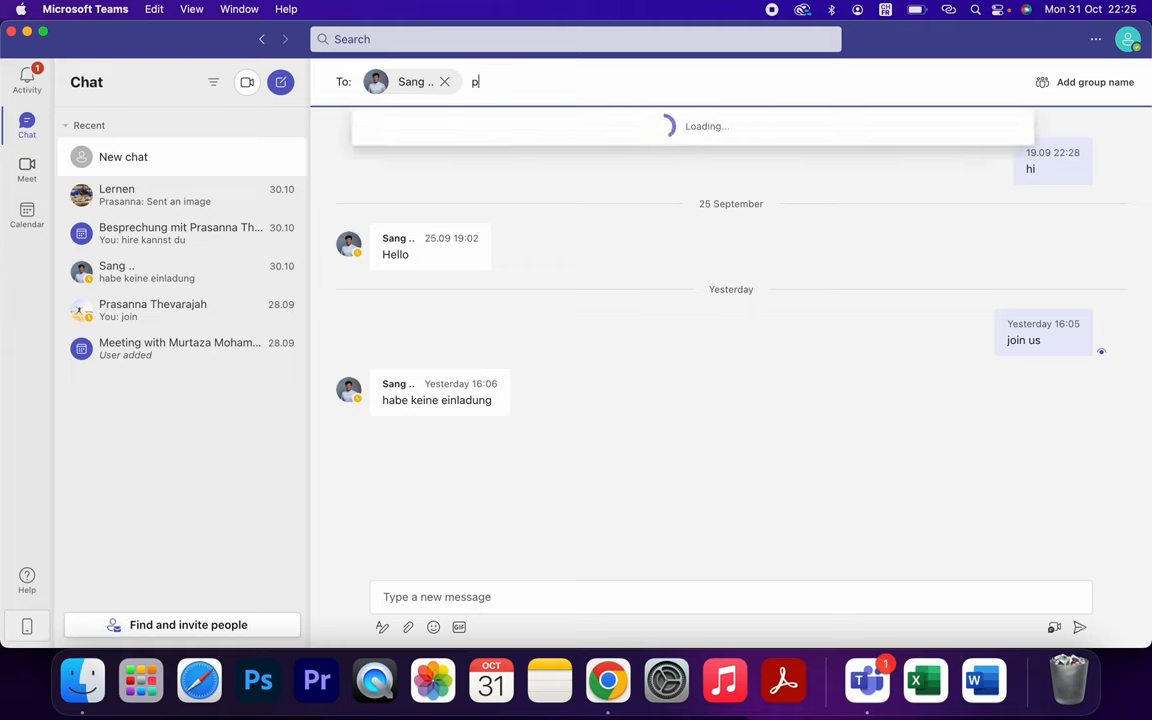
pyautogui.write('p')
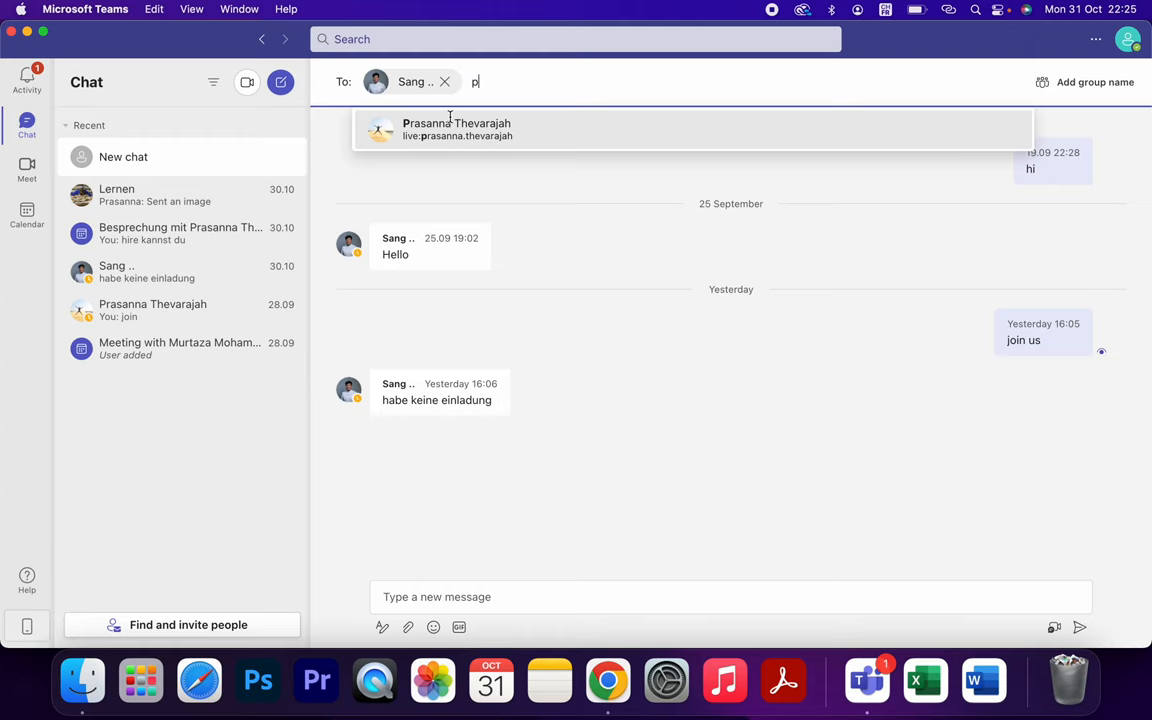
pyautogui.click(456, 128)
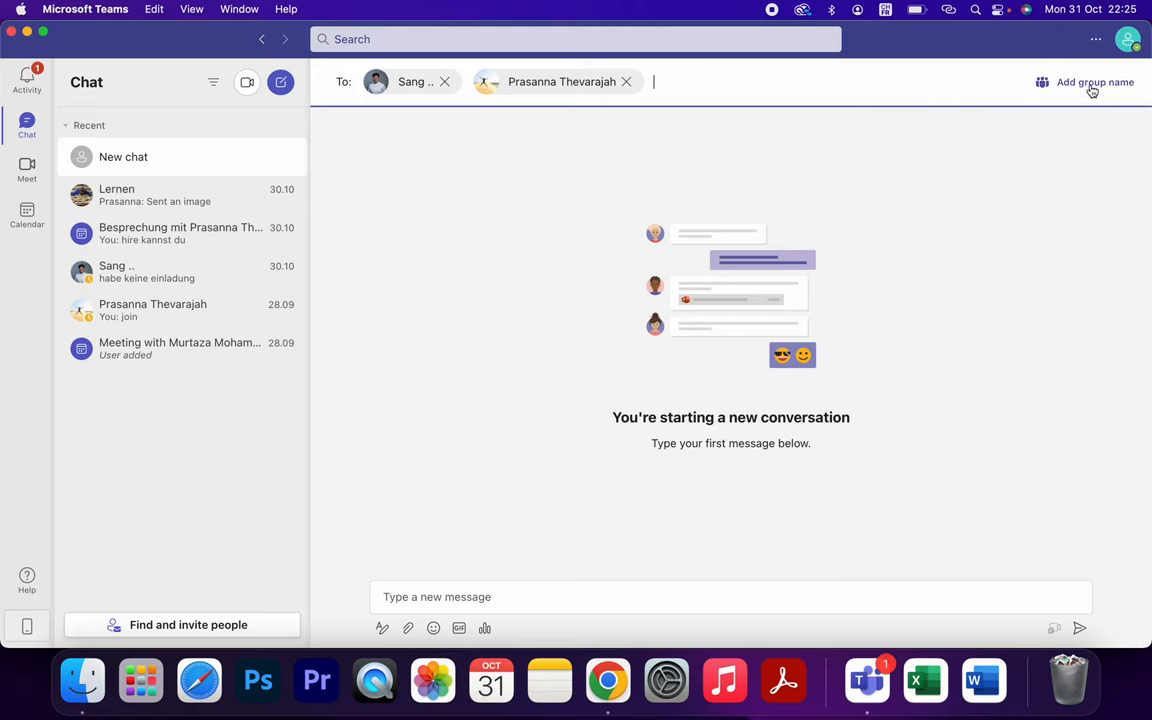
# Step: Name the new group chat 'Football Group'
pyautogui.click(1094, 82)
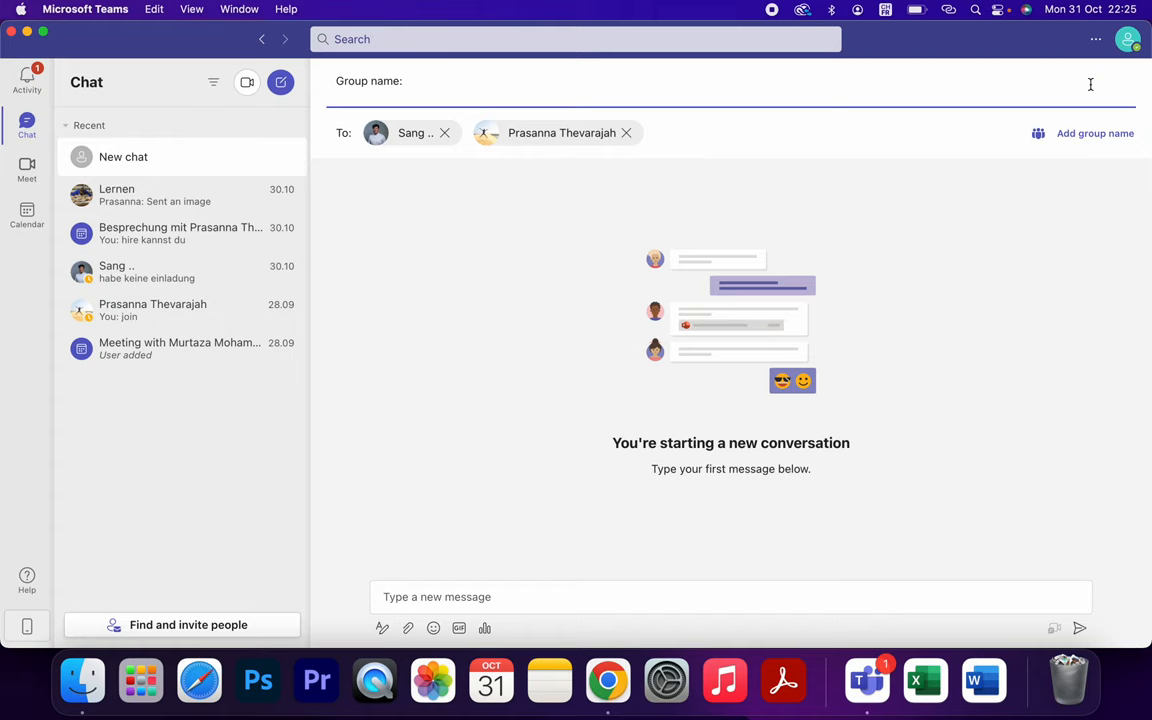
pyautogui.write('Football')
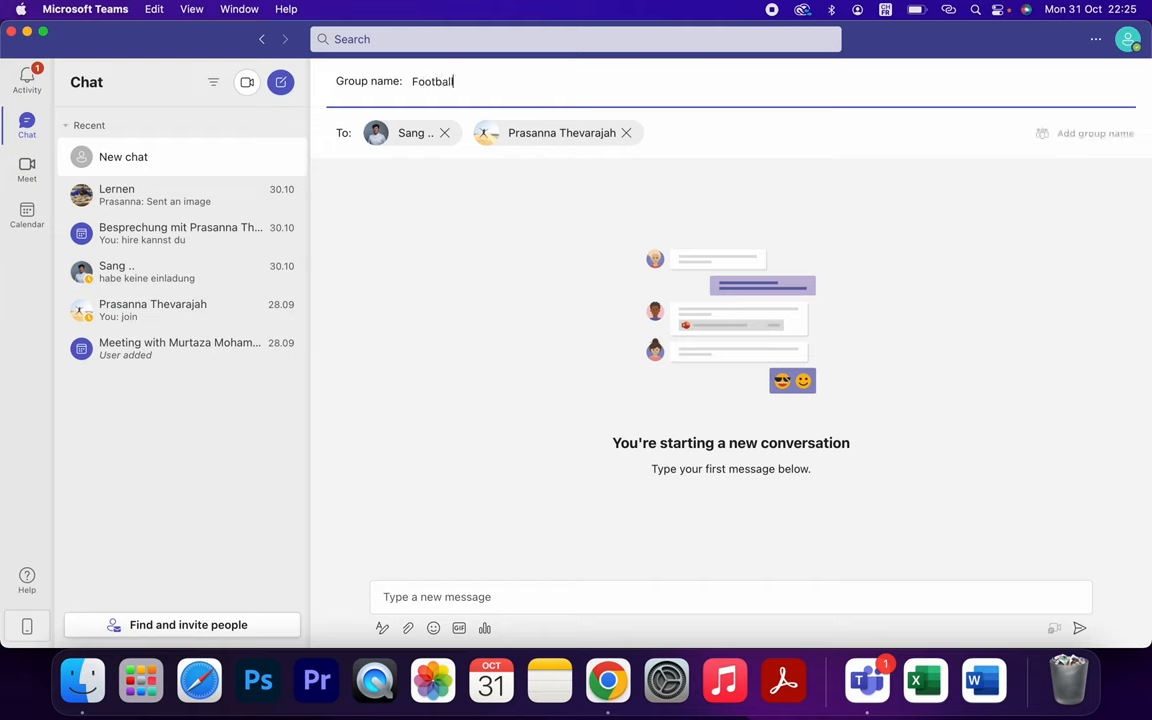
pyautogui.write('" "')
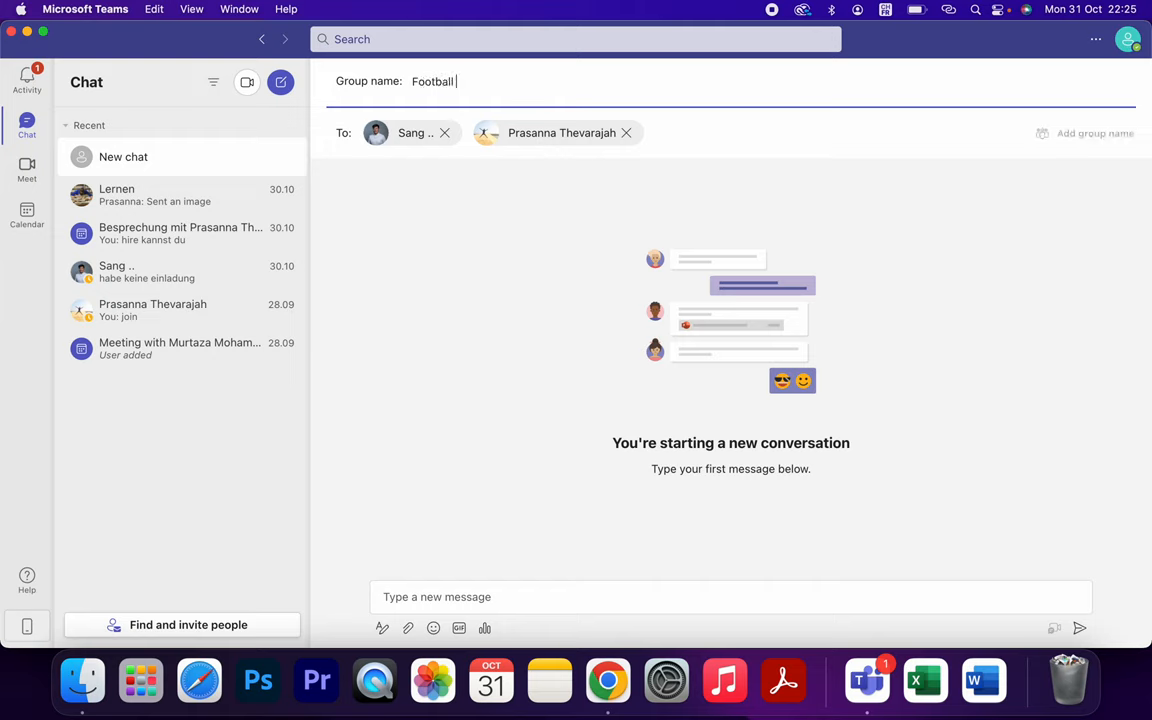
pyautogui.write('Group')
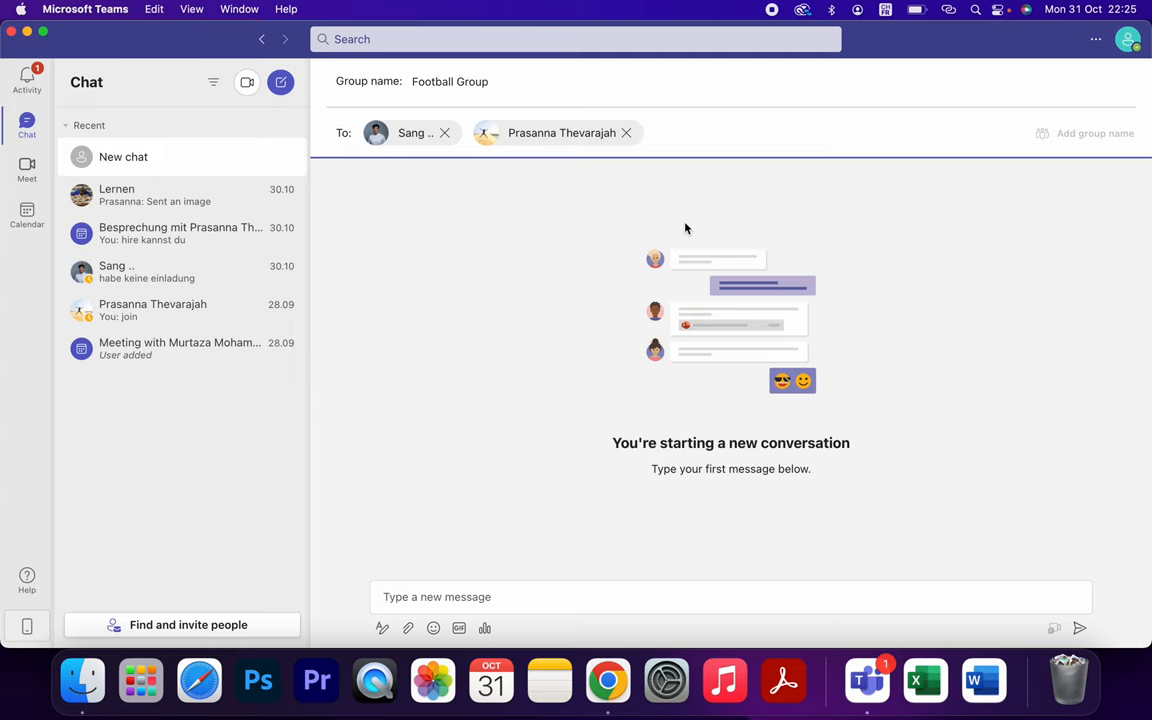
# Step: Send 'hi guys' as the first message in the Football Group chat
pyautogui.click(478, 596)
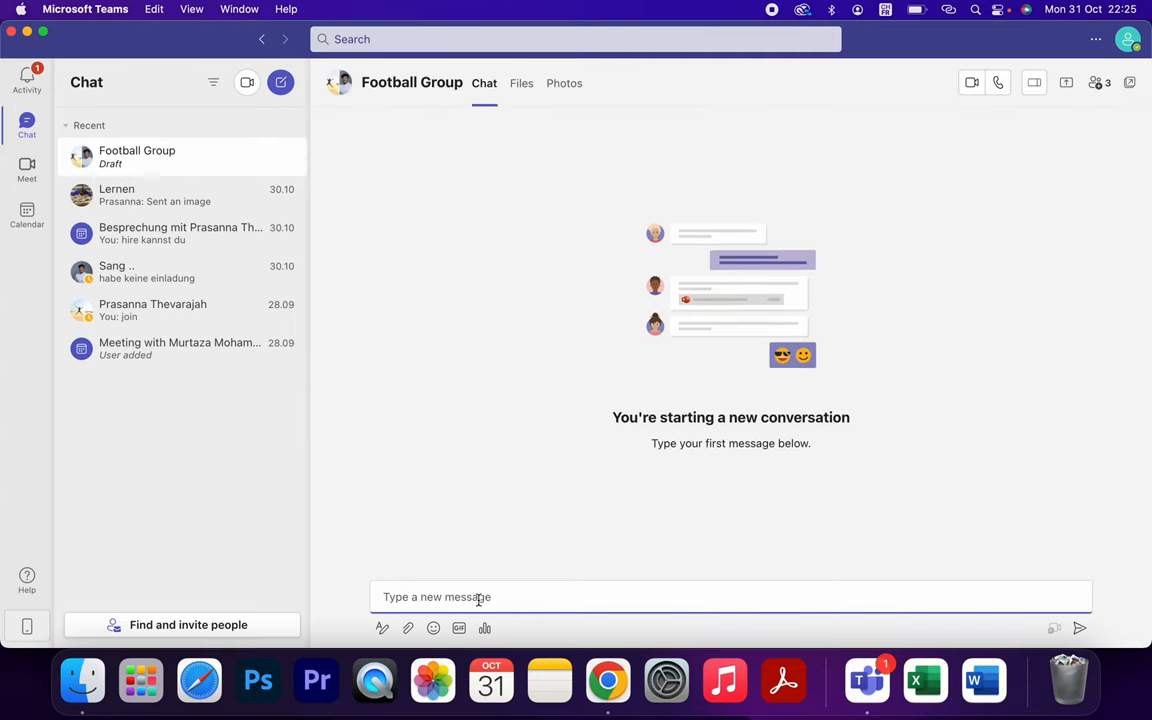
pyautogui.write('hi gu')
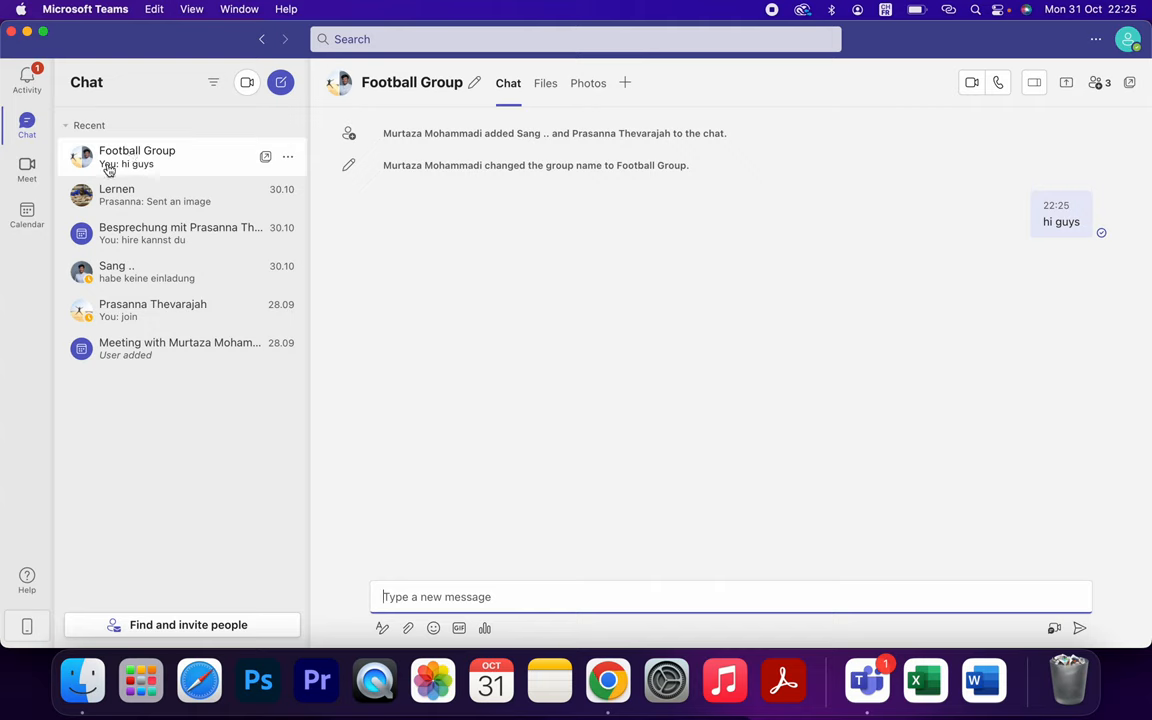
pyautogui.moveTo(118, 162)
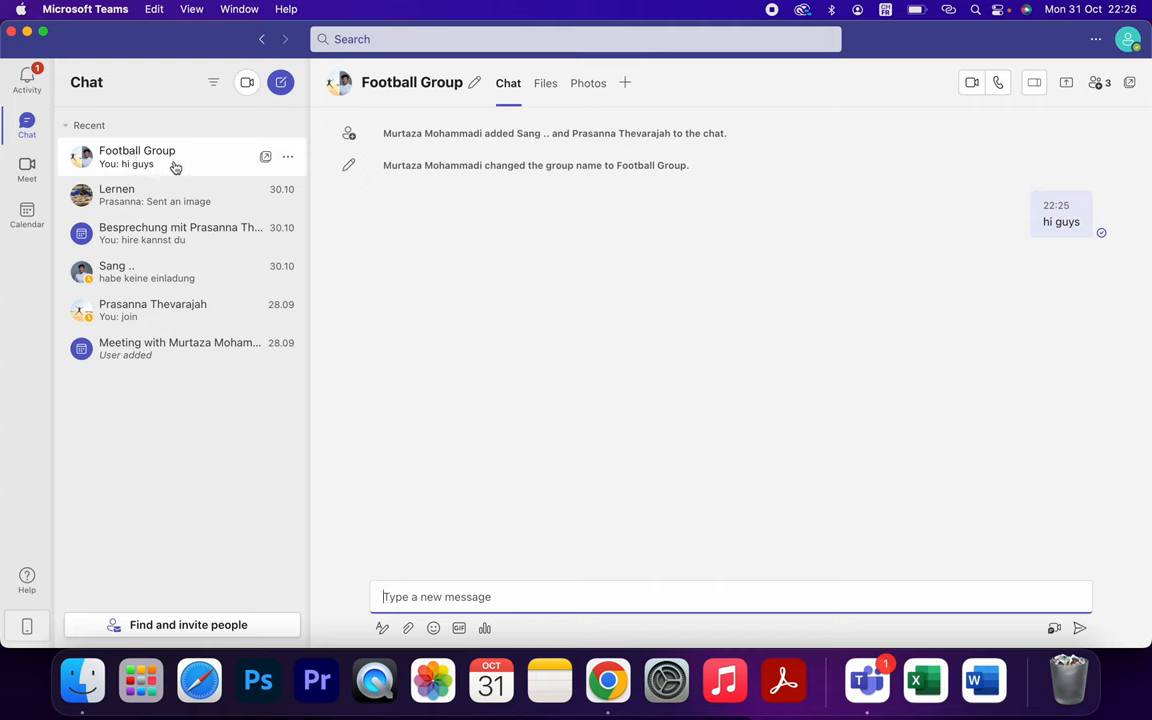
pyautogui.moveTo(612, 292)
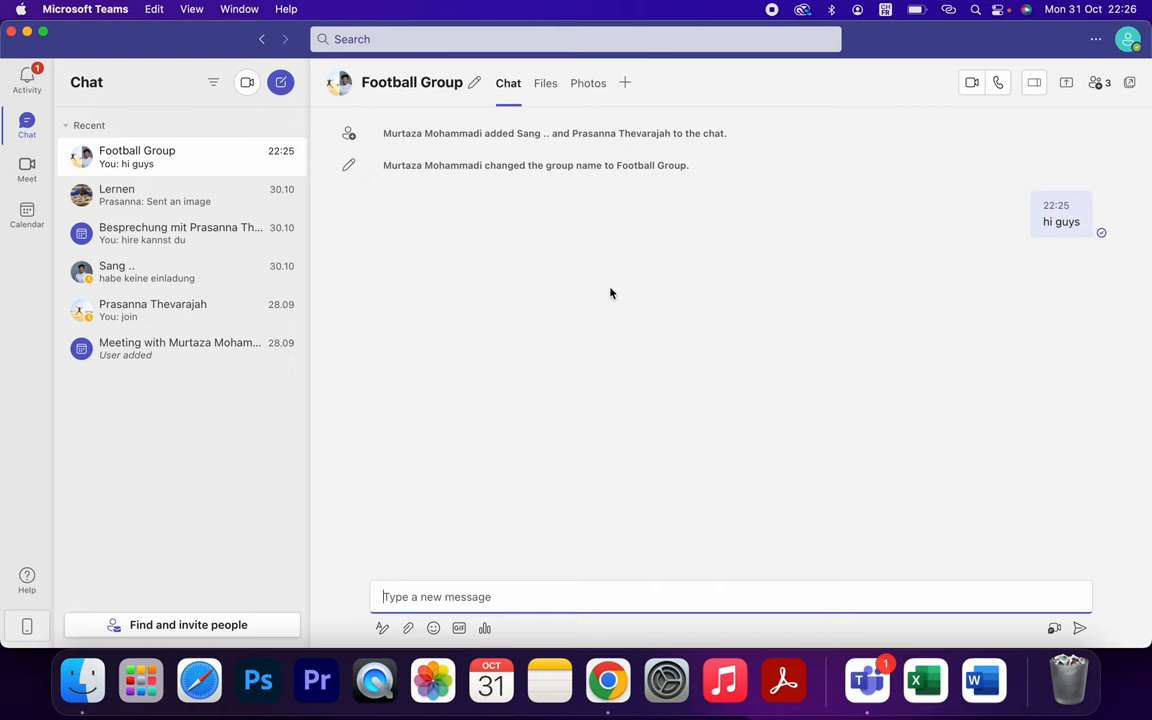
pyautogui.moveTo(744, 198)
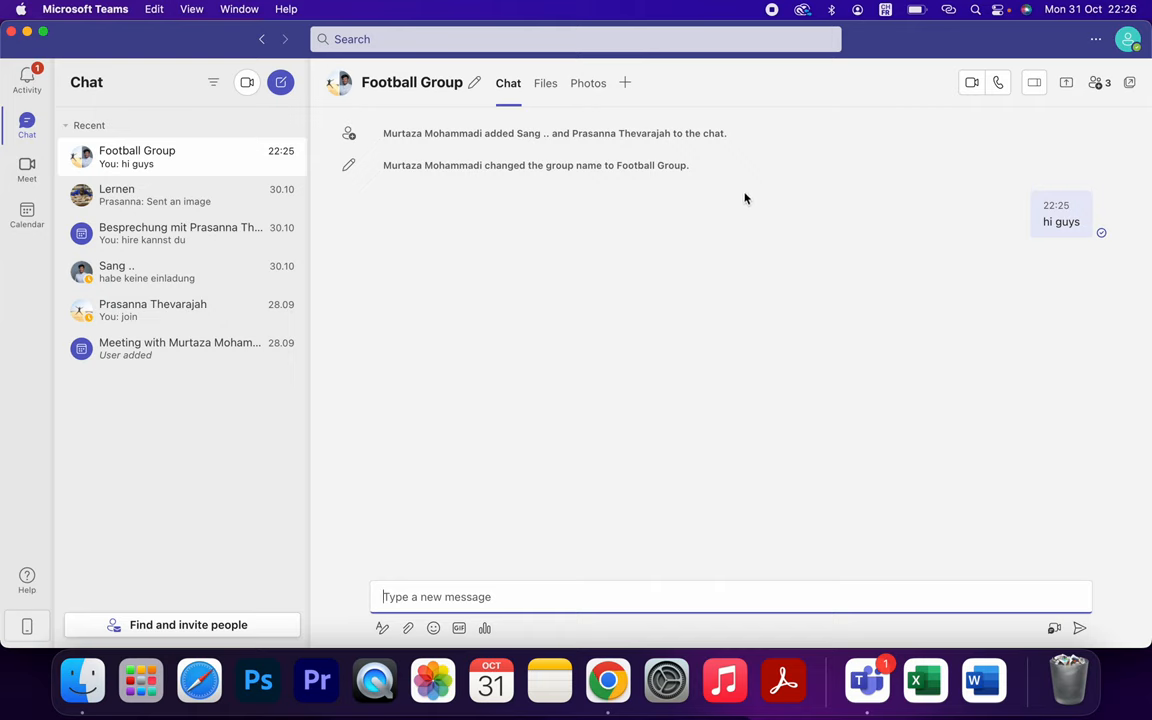